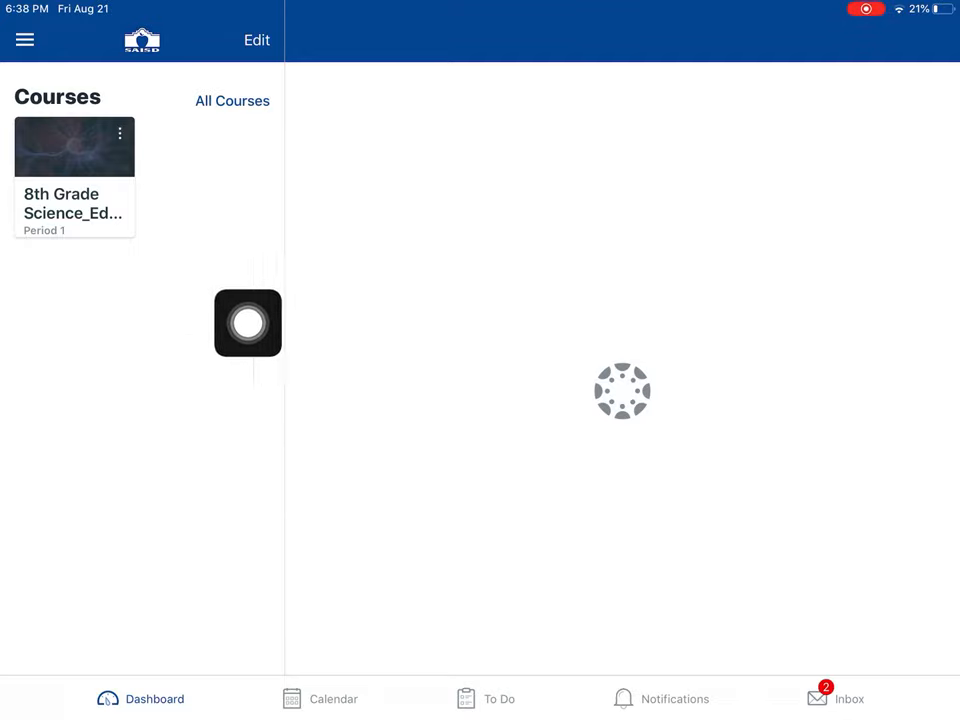
Step: Open the PDF Example Storyboard assignment from the 8th Grade Science_Ed Tech modules
{"action": "left_click_drag", "start_coordinate": [246, 324], "coordinate": [924, 464]}
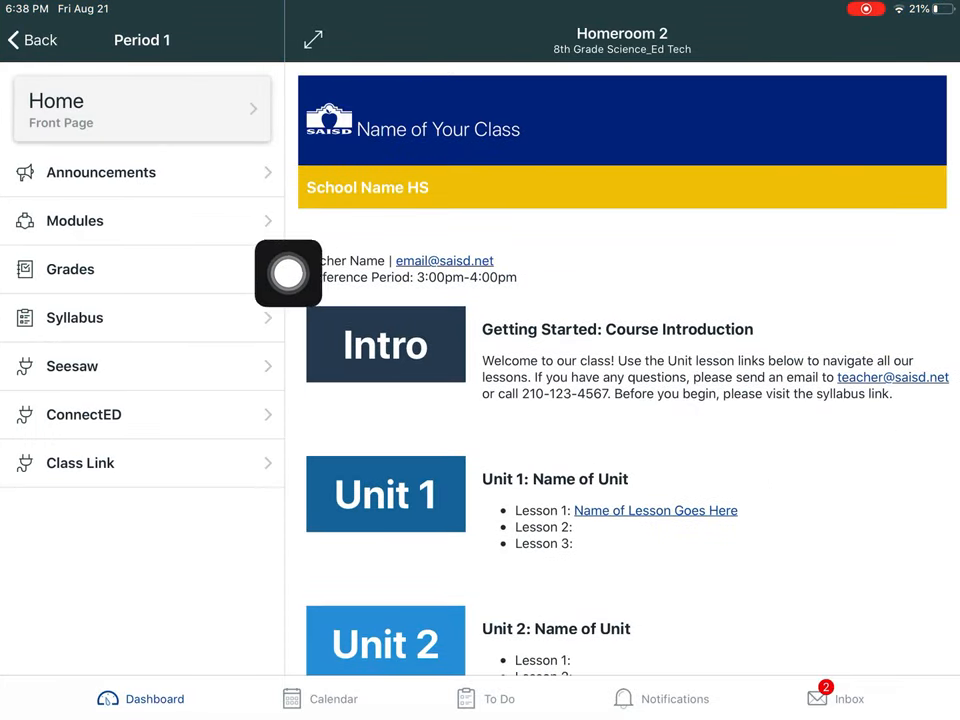
{"action": "scroll", "scroll_direction": "up", "scroll_amount": 3}
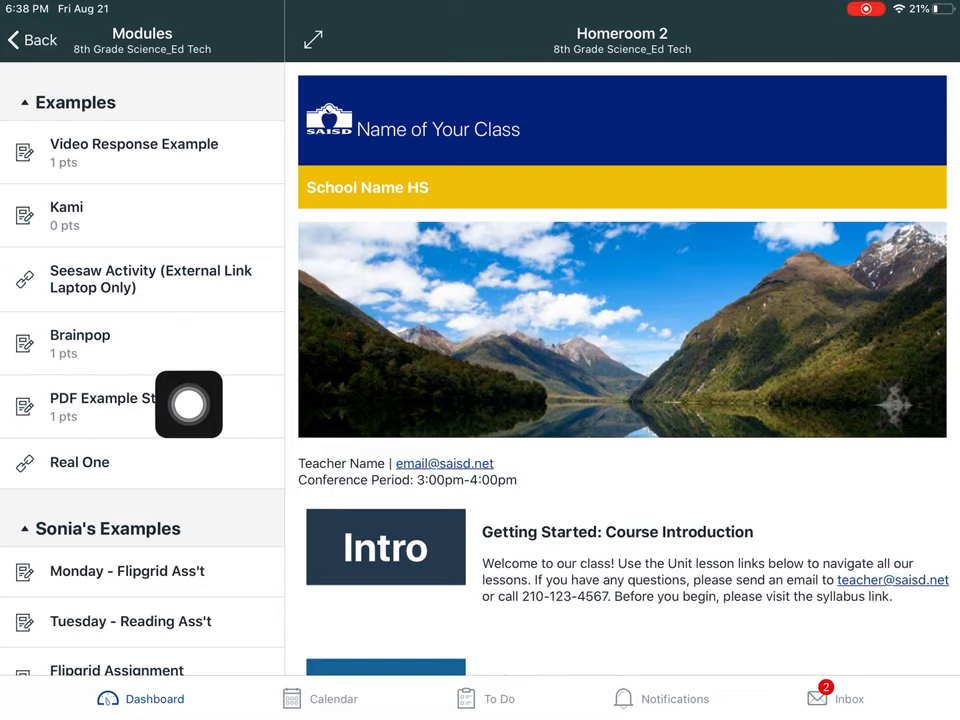
{"action": "left_click", "coordinate": [142, 406]}
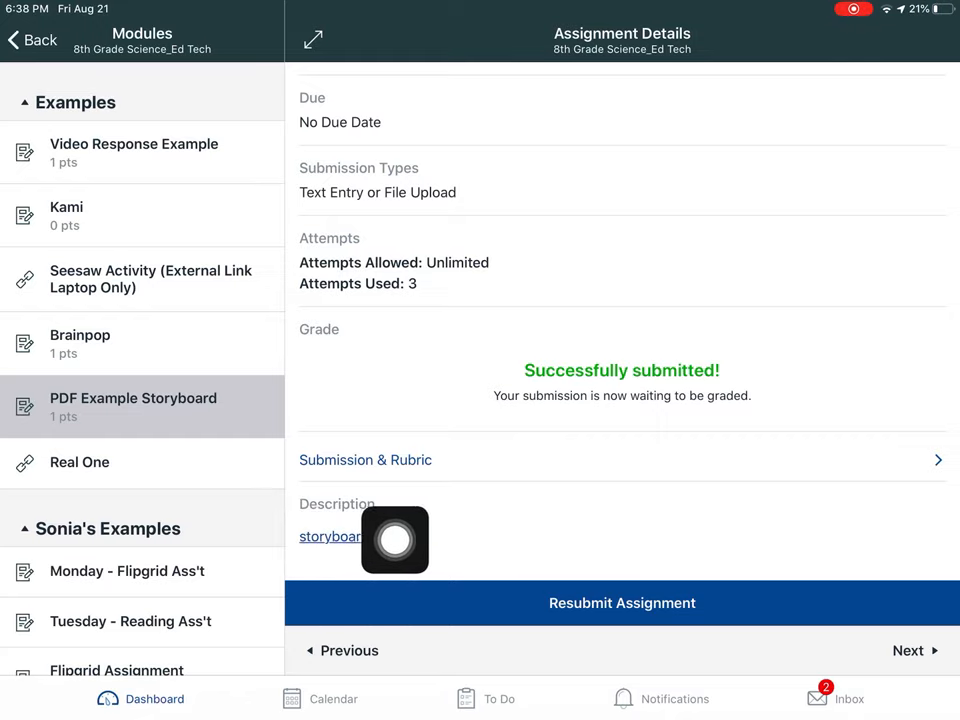
Step: Open storyboard.PDF in the document viewer and show its annotation toolbar
{"action": "left_click", "coordinate": [328, 536]}
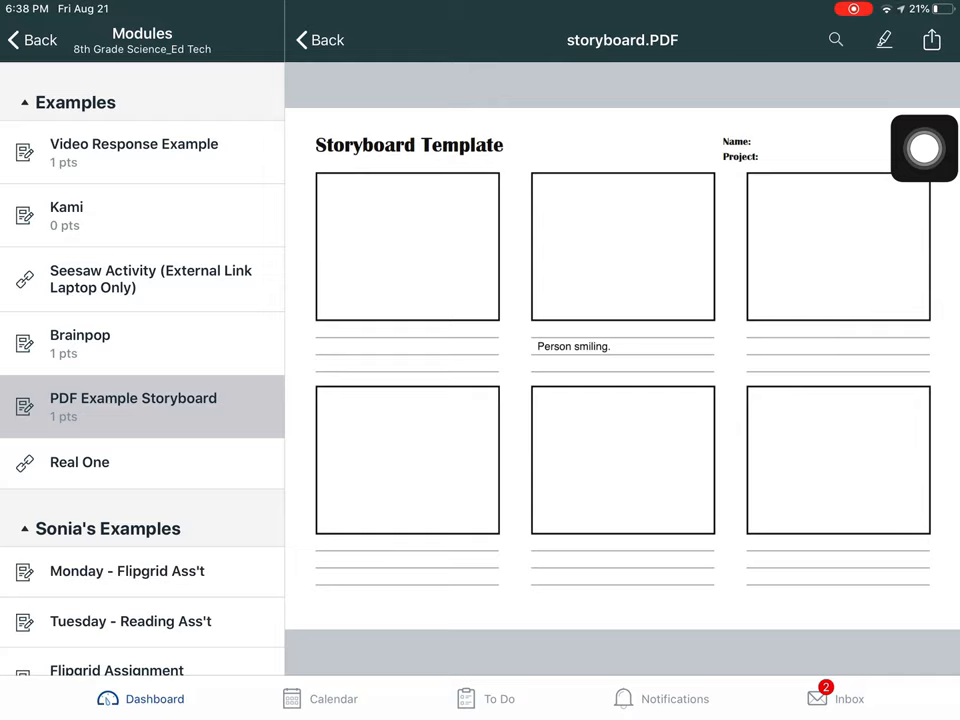
{"action": "left_click", "coordinate": [884, 40]}
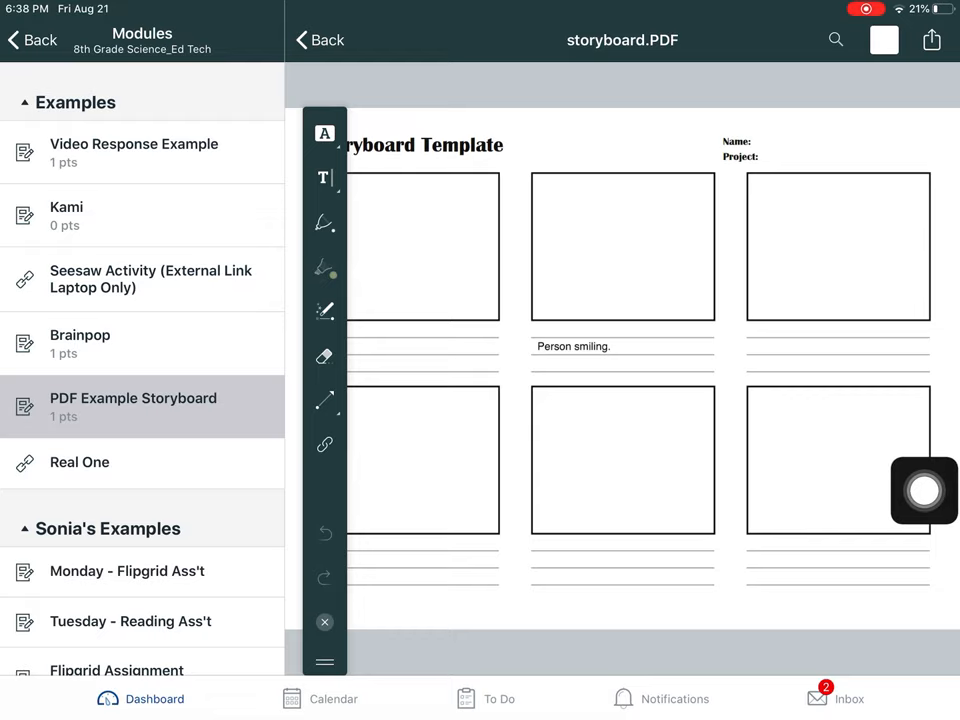
Step: Highlight the title in red, draw a freehand circle in frame two, and add text 'Hello.' in frame three
{"action": "left_click", "coordinate": [324, 268]}
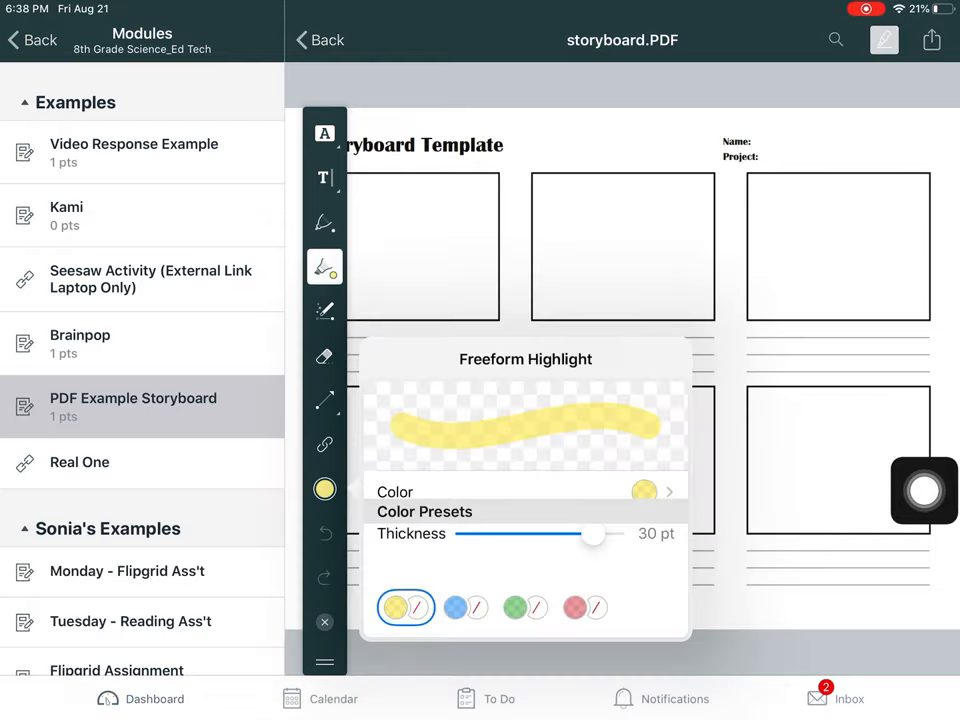
{"action": "left_click", "coordinate": [576, 608]}
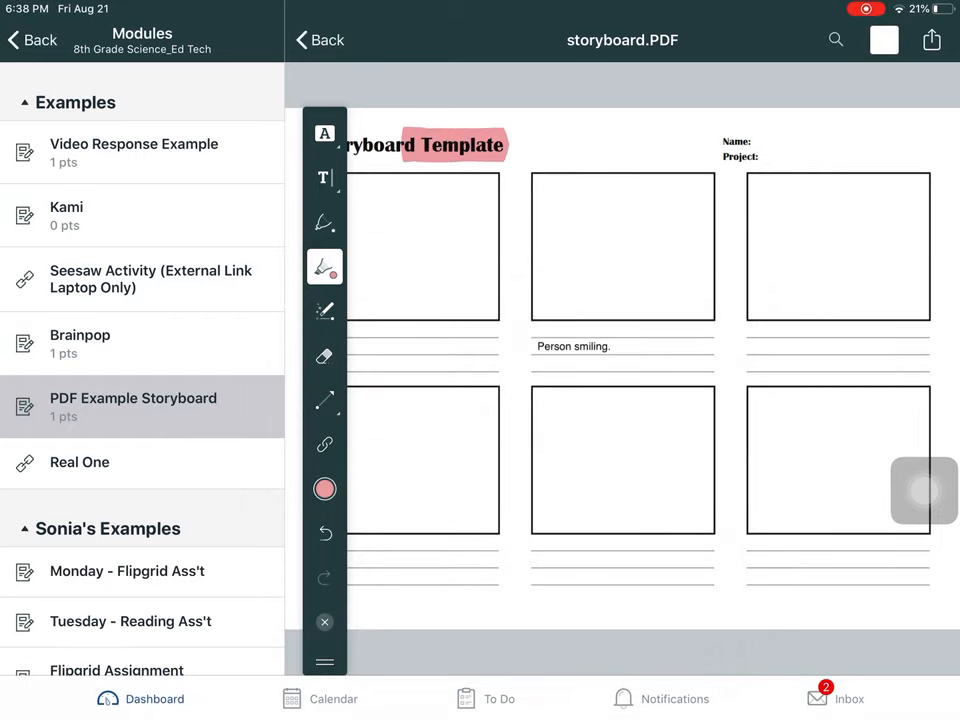
{"action": "left_click", "coordinate": [324, 224]}
{"action": "type", "text": "He"}
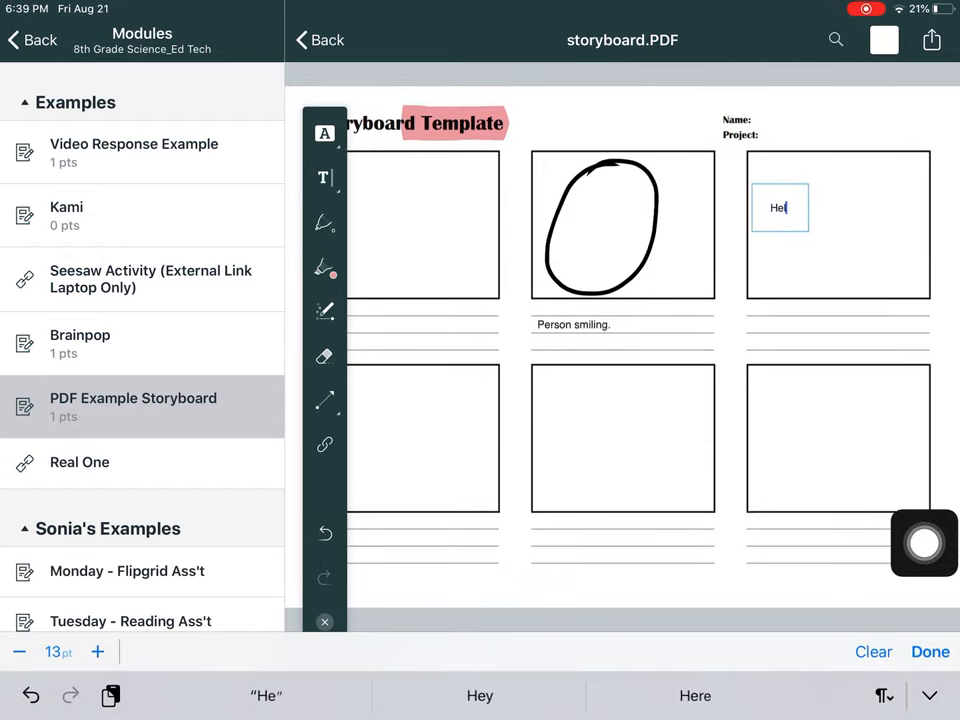
{"action": "type", "text": "llo."}
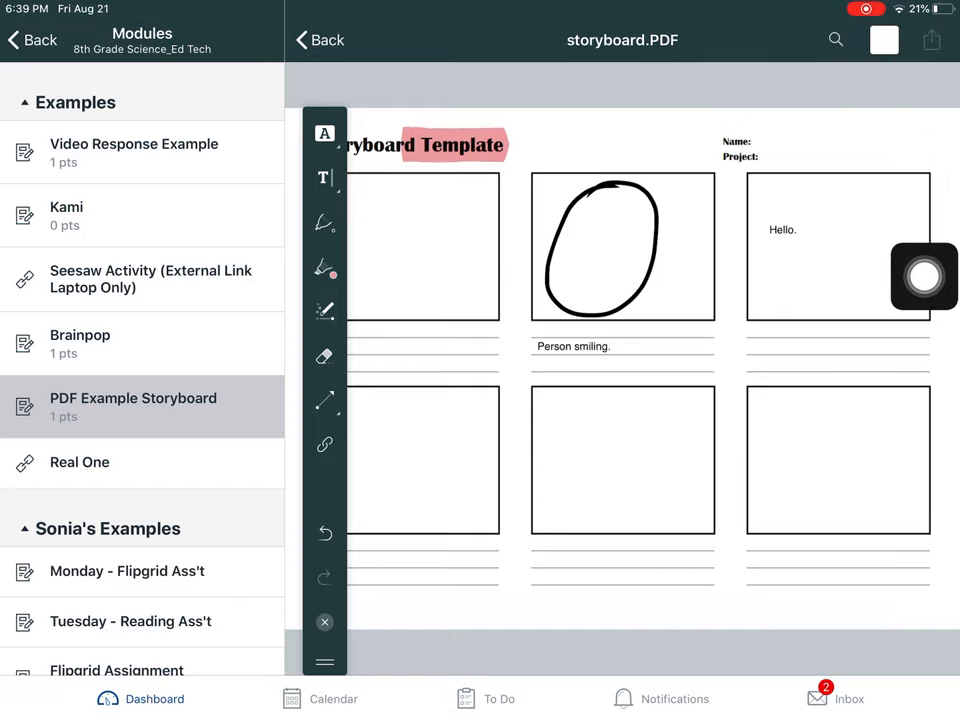
Step: Share to Canvas as Student with comment 'Here is my assignment. Hope you like it.' and submit
{"action": "left_click", "coordinate": [932, 40]}
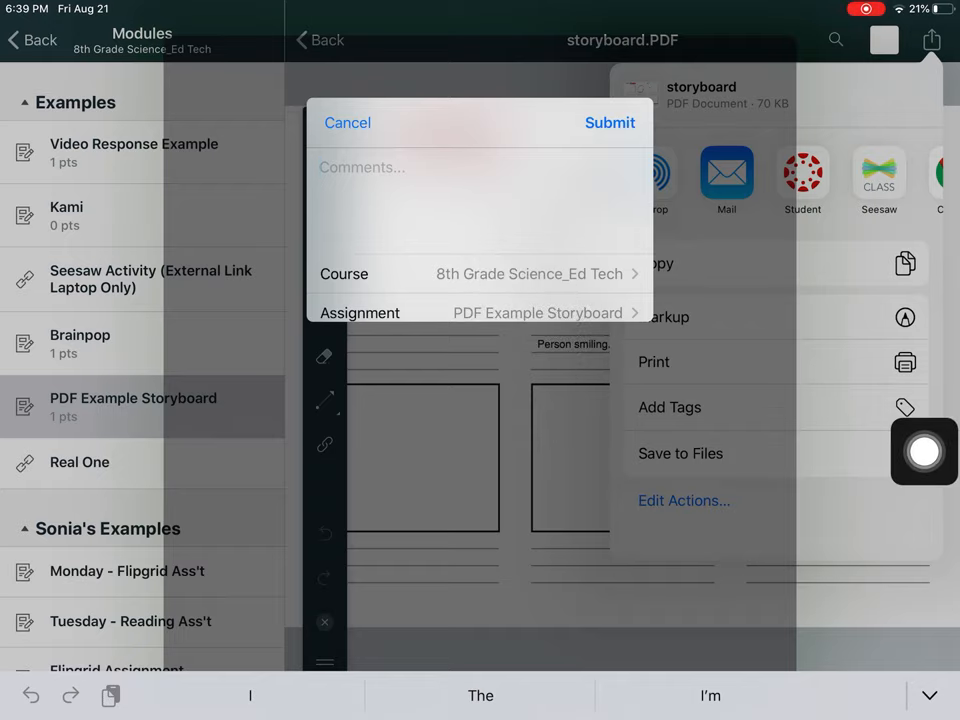
{"action": "type", "text": "Here"}
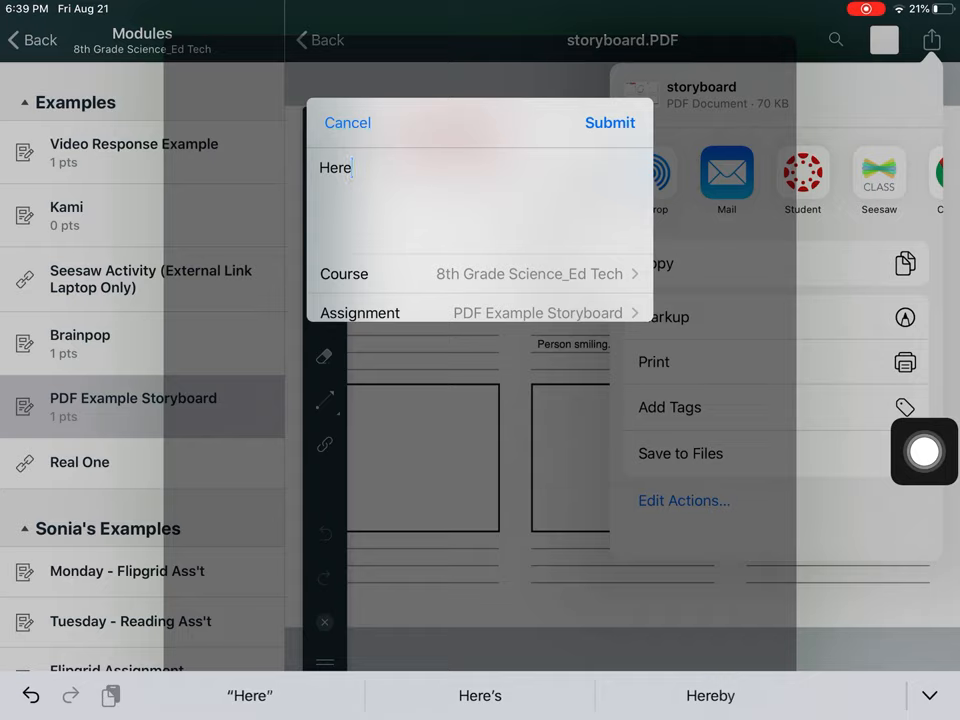
{"action": "type", "text": "is my assignment. Hope you"}
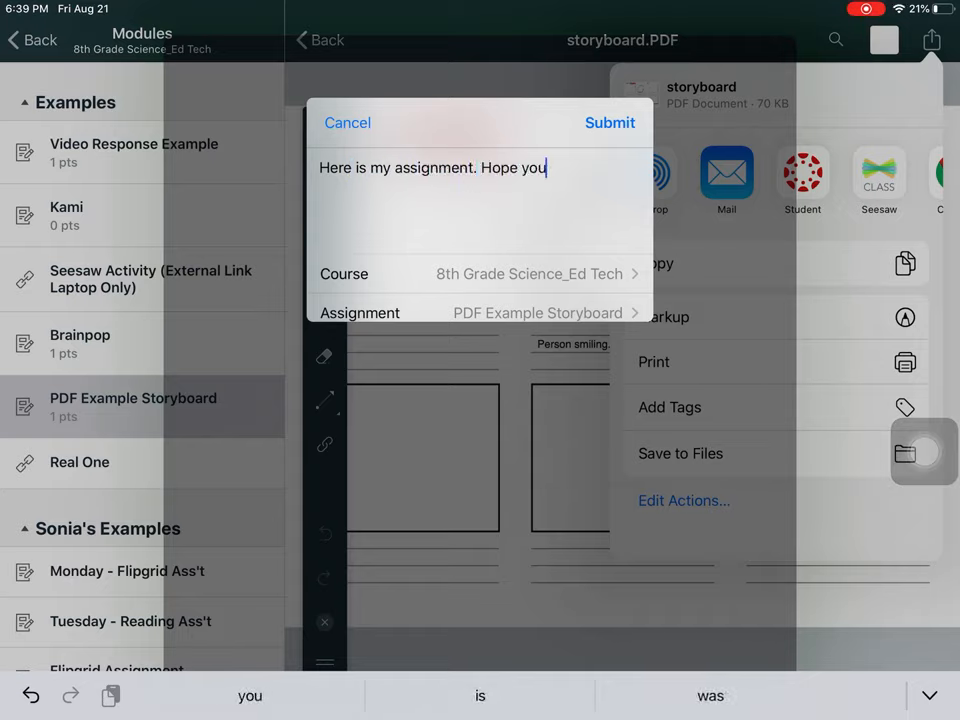
{"action": "type", "text": "like it."}
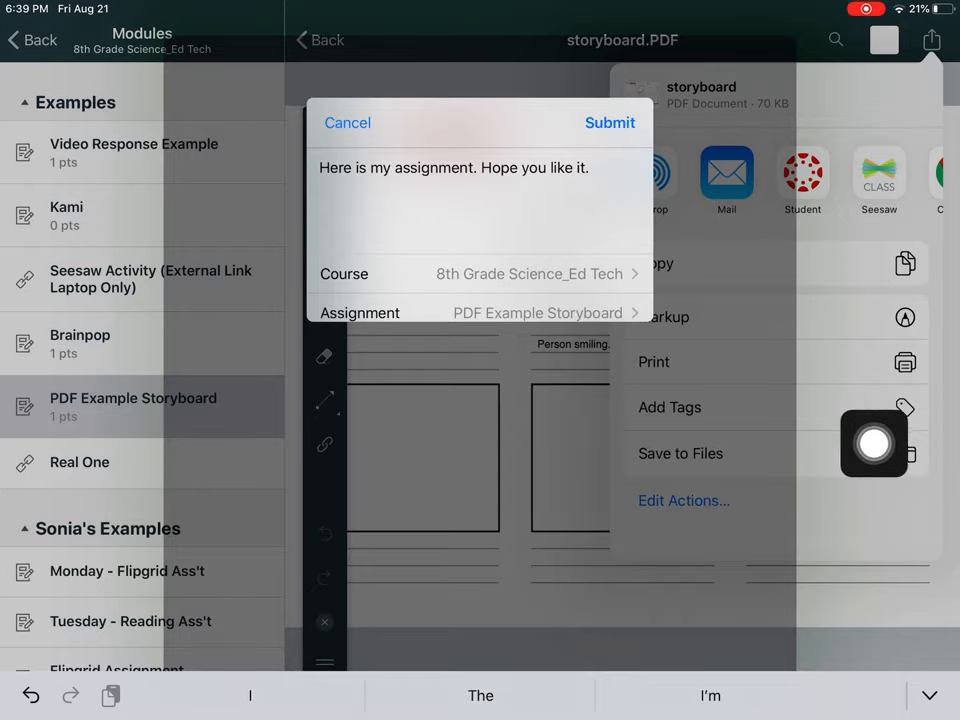
{"action": "left_click", "coordinate": [348, 122]}
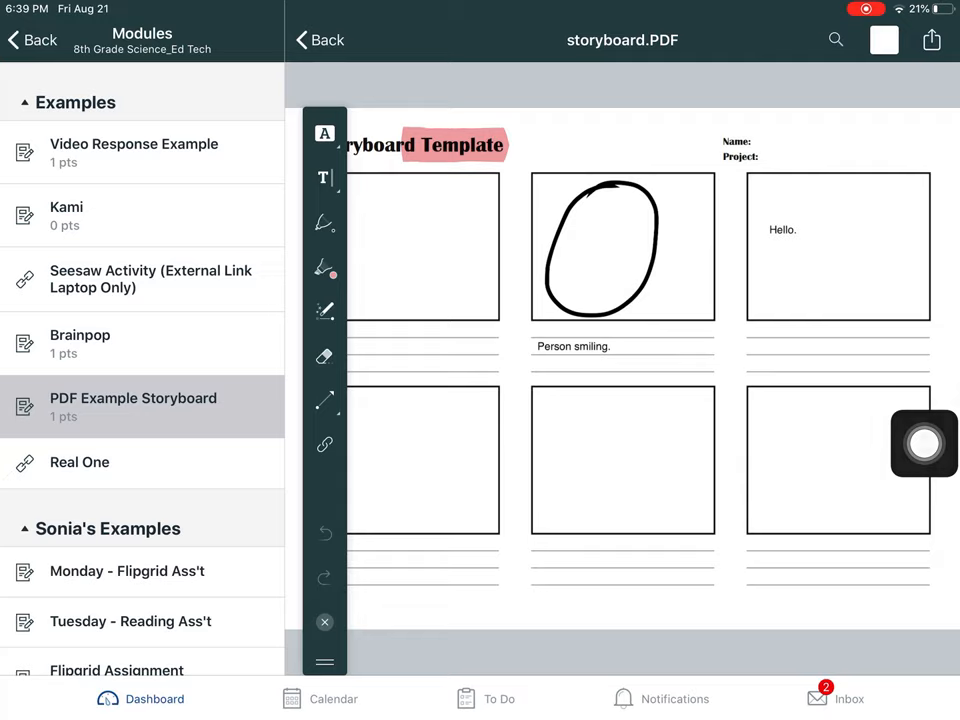
Step: Return to the assignment details page confirming successful submission
{"action": "left_click_drag", "start_coordinate": [924, 444], "coordinate": [134, 406]}
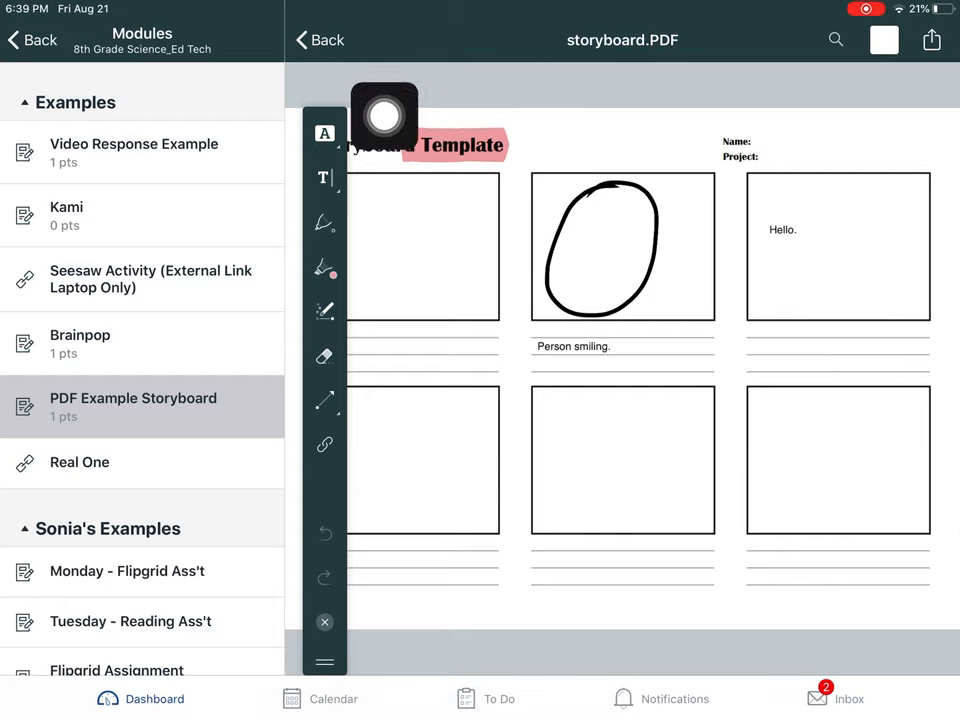
{"action": "left_click", "coordinate": [320, 40]}
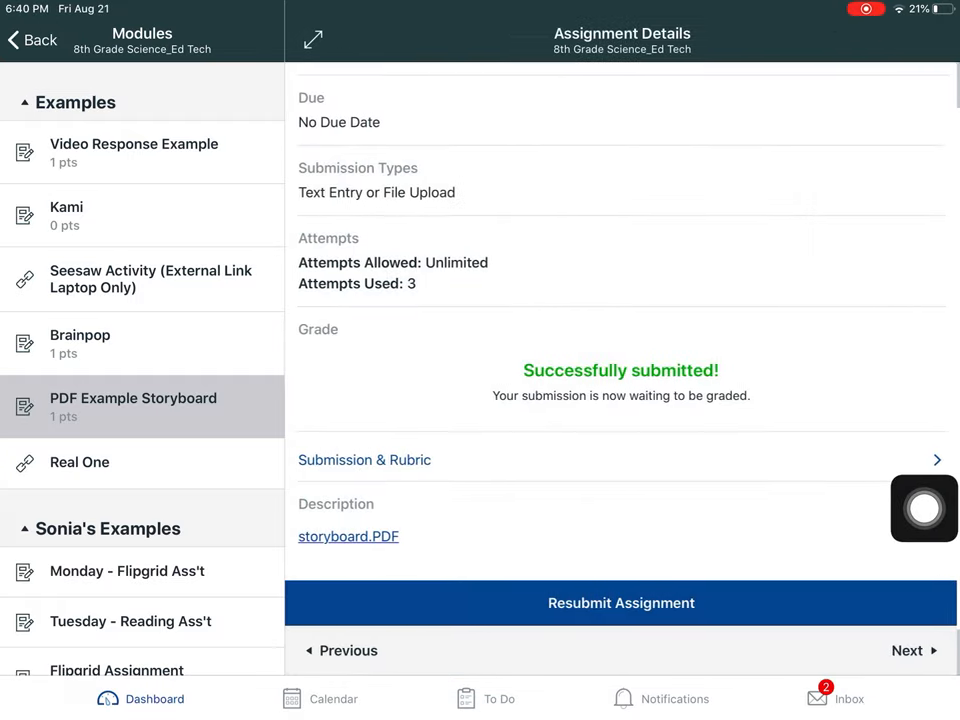